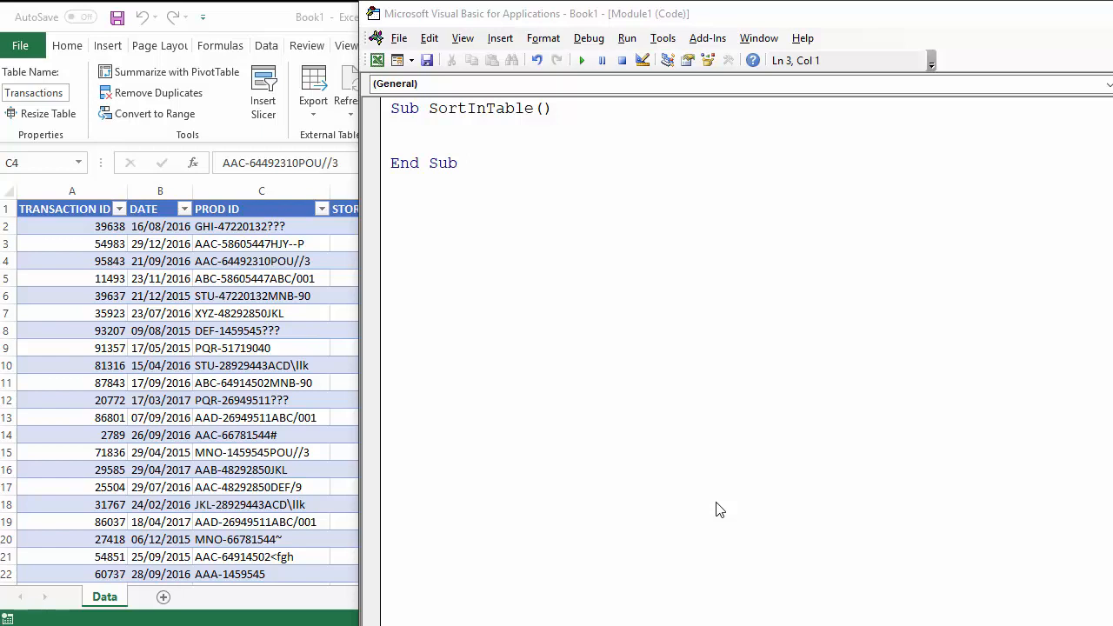
mouse_move(717, 504)
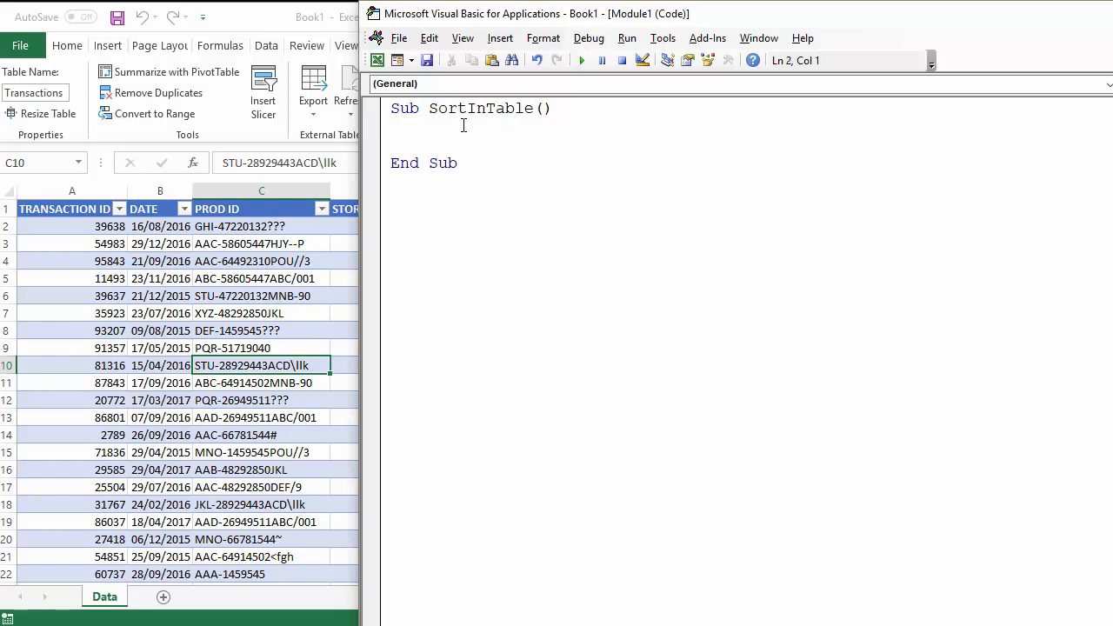
Step: Write Dim ws As Worksheet and Set ws = ActiveSheet, then begin a ws line
type("d")
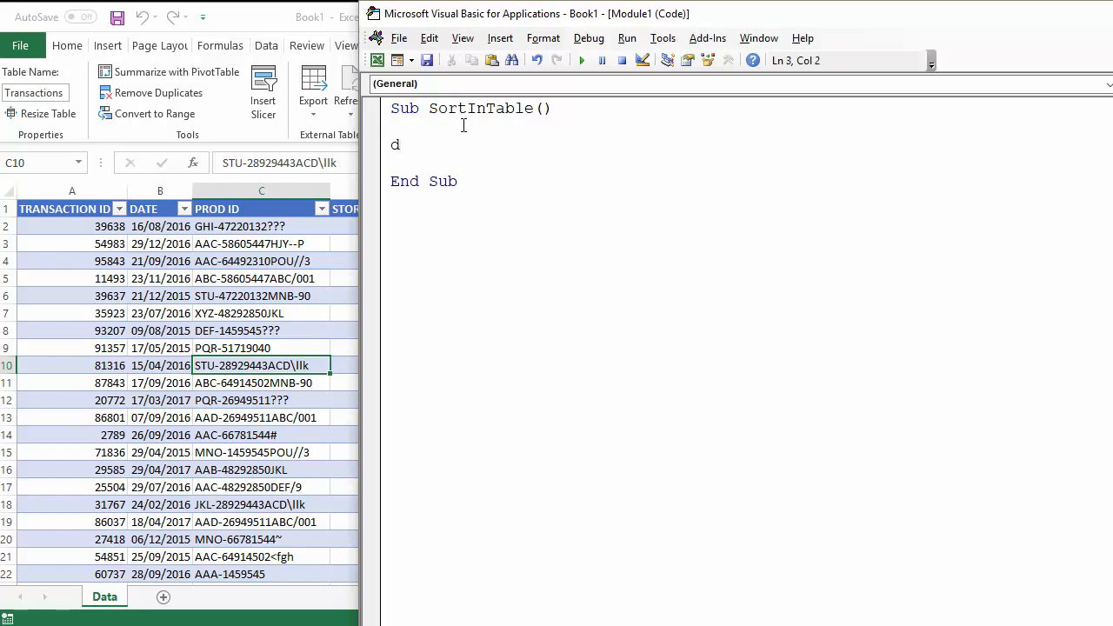
type("im ws")
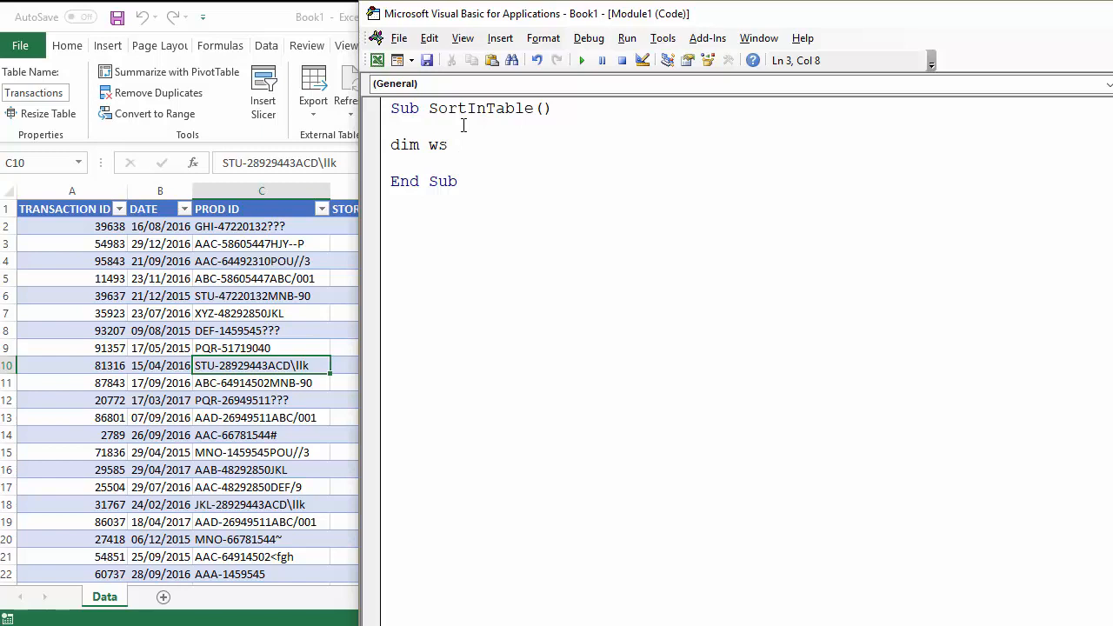
type("as work")
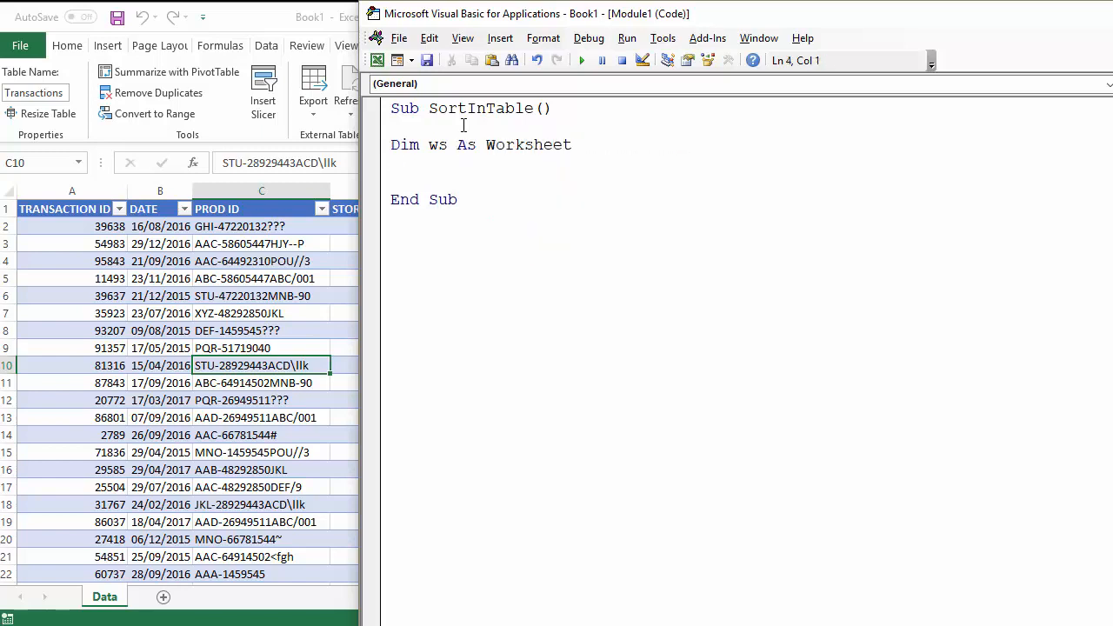
type("set ws")
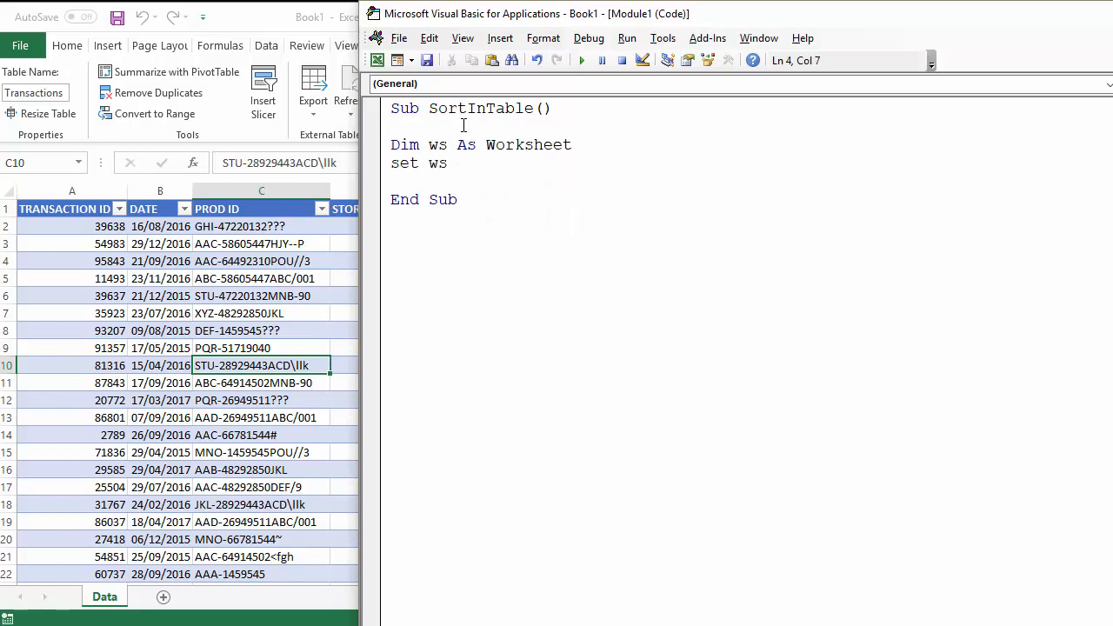
type("= act")
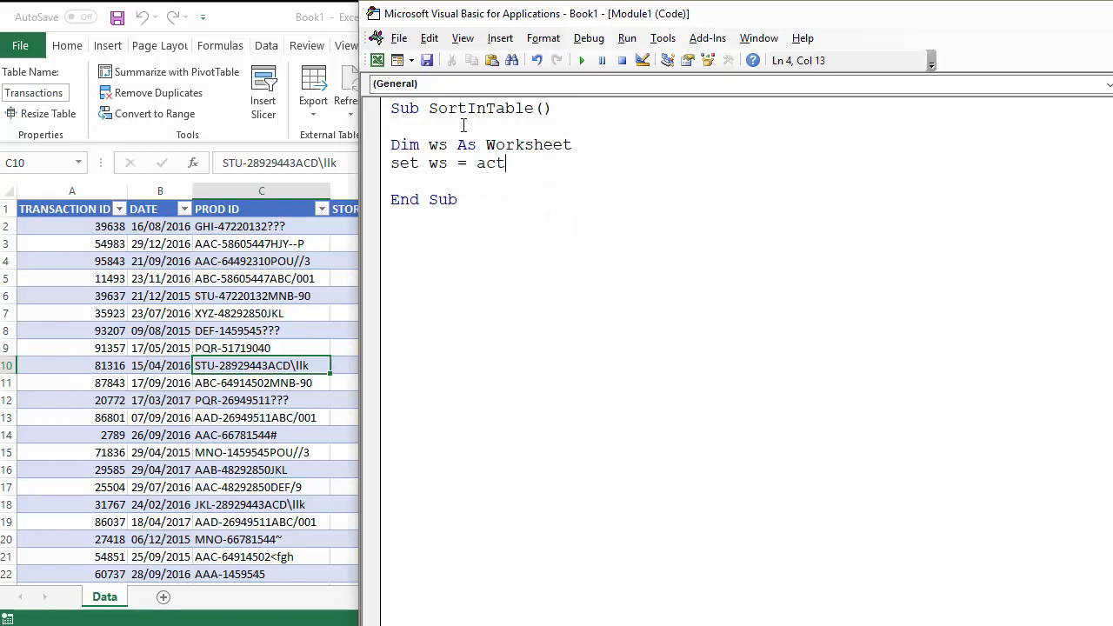
type("iveshee")
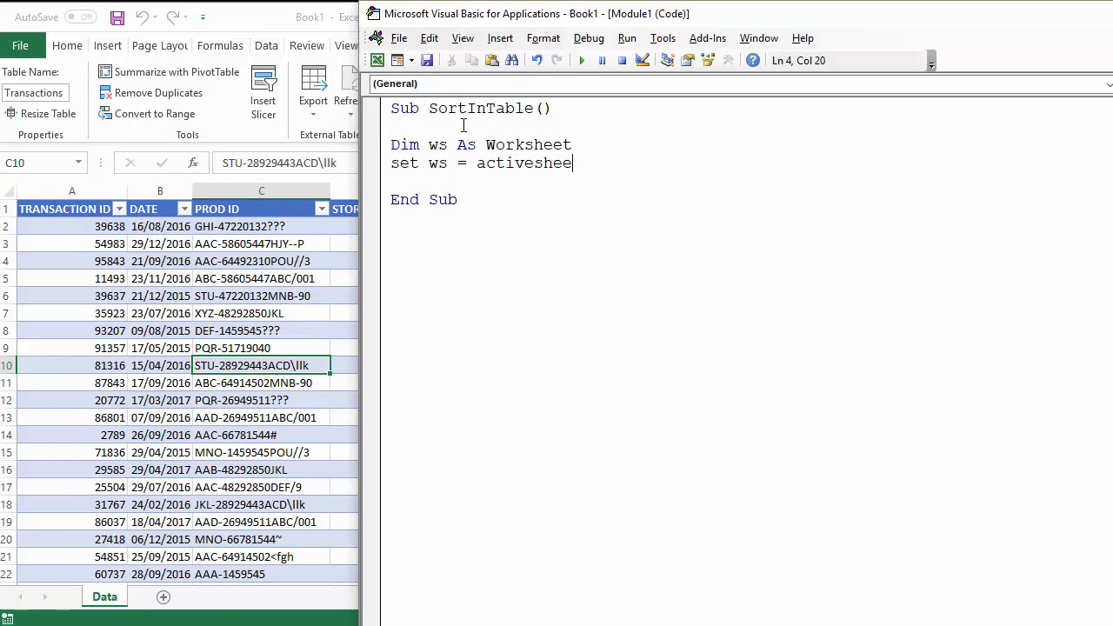
type("ws")
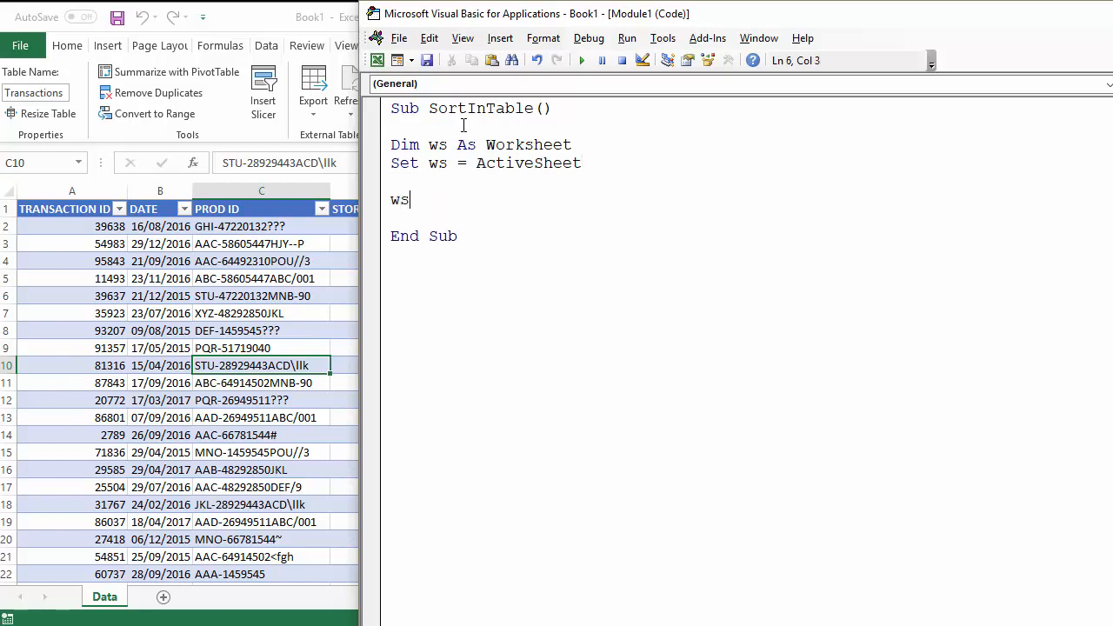
Step: Write ws.ListObjects("Transactions").Sort to reference the table's Sort object
type(".lis")
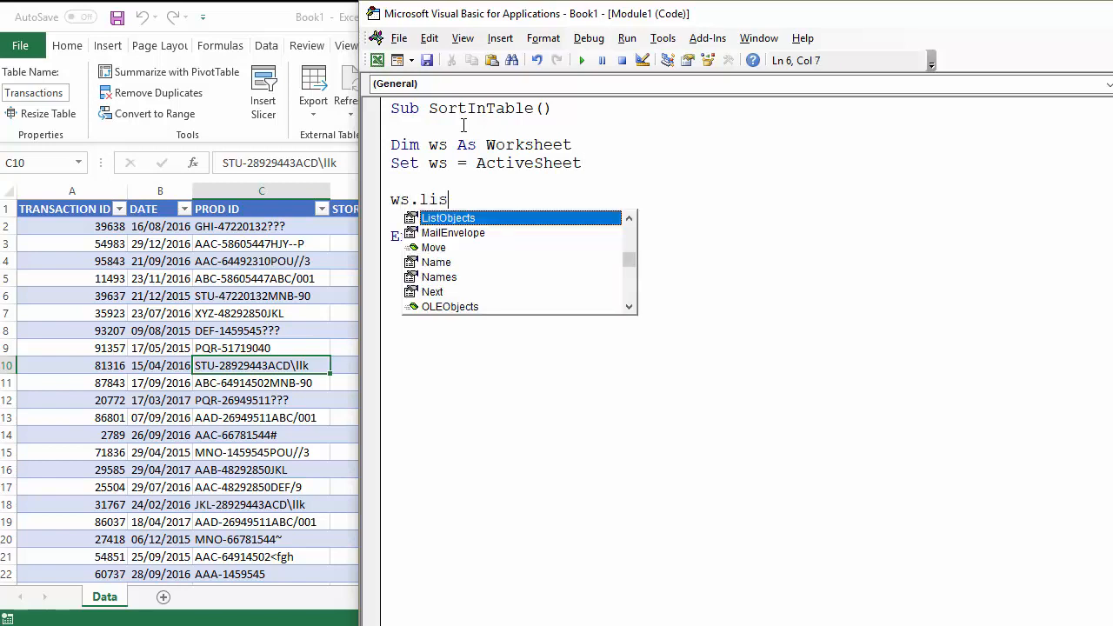
type("to")
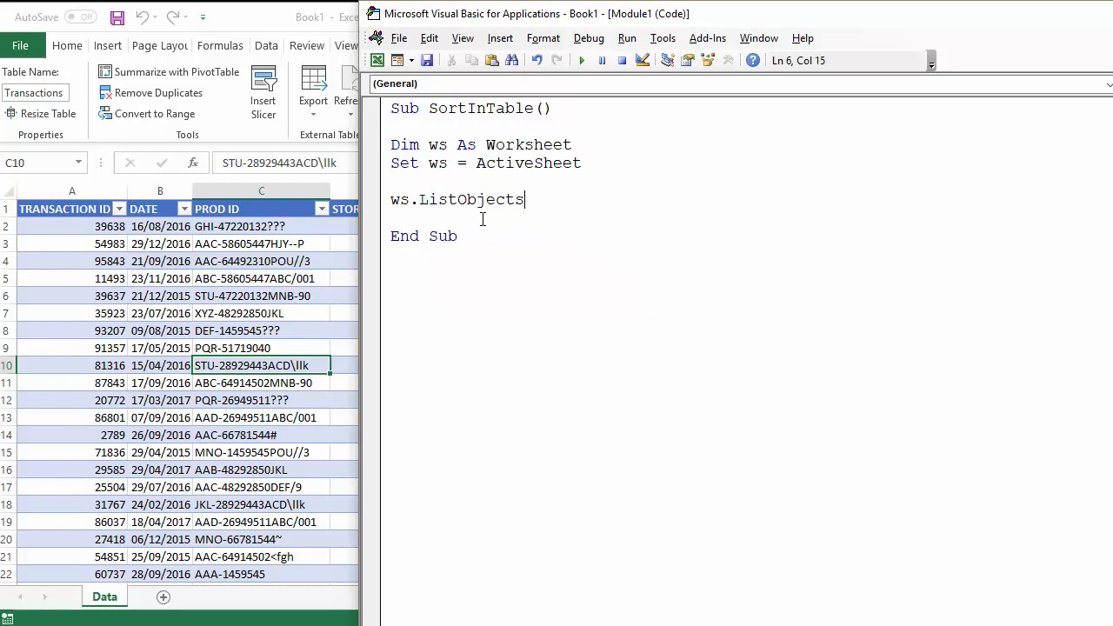
type("(")
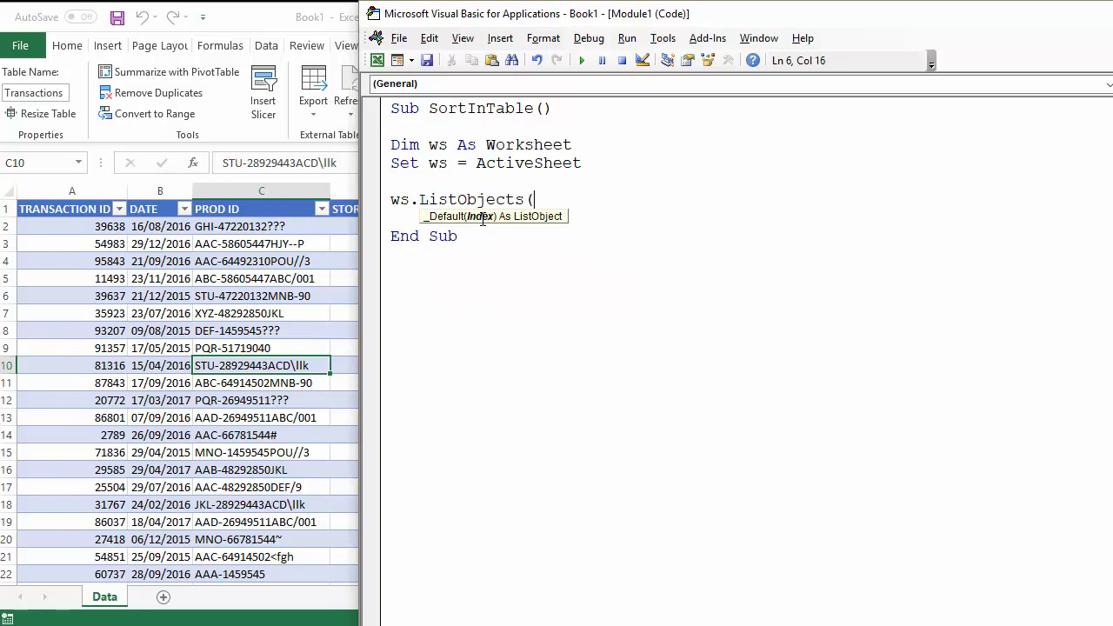
type("\"Tran")
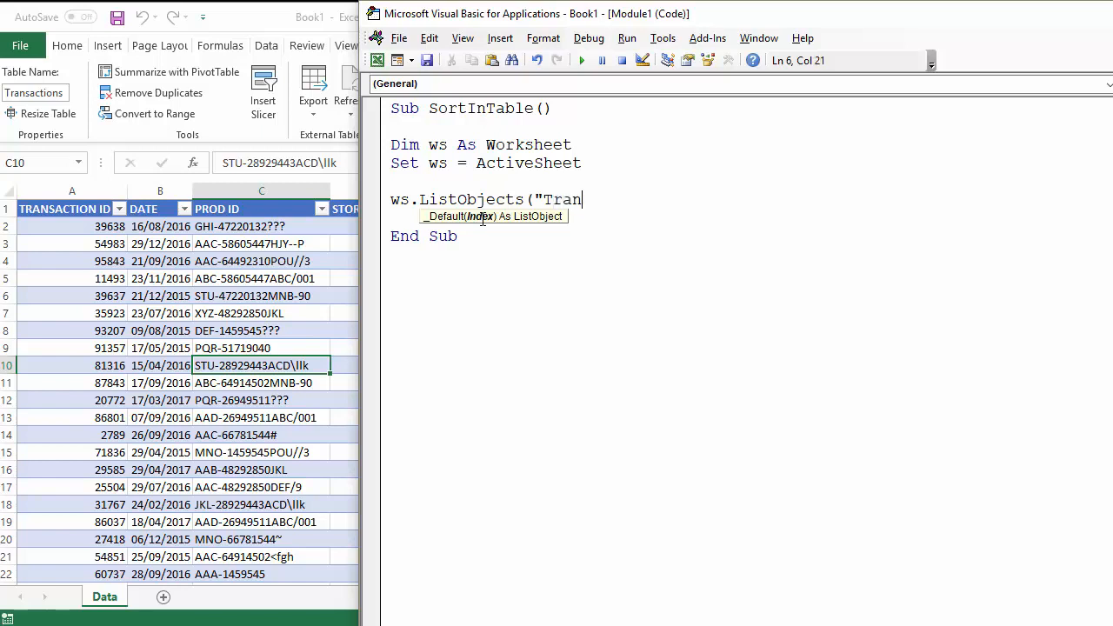
type("sacti")
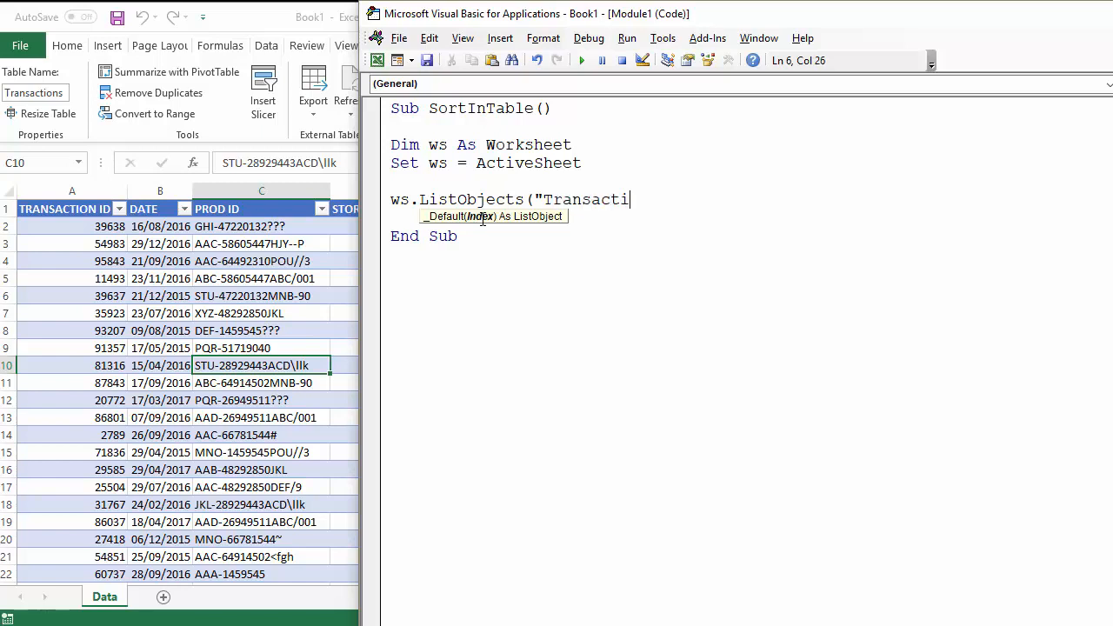
type("ons\"")
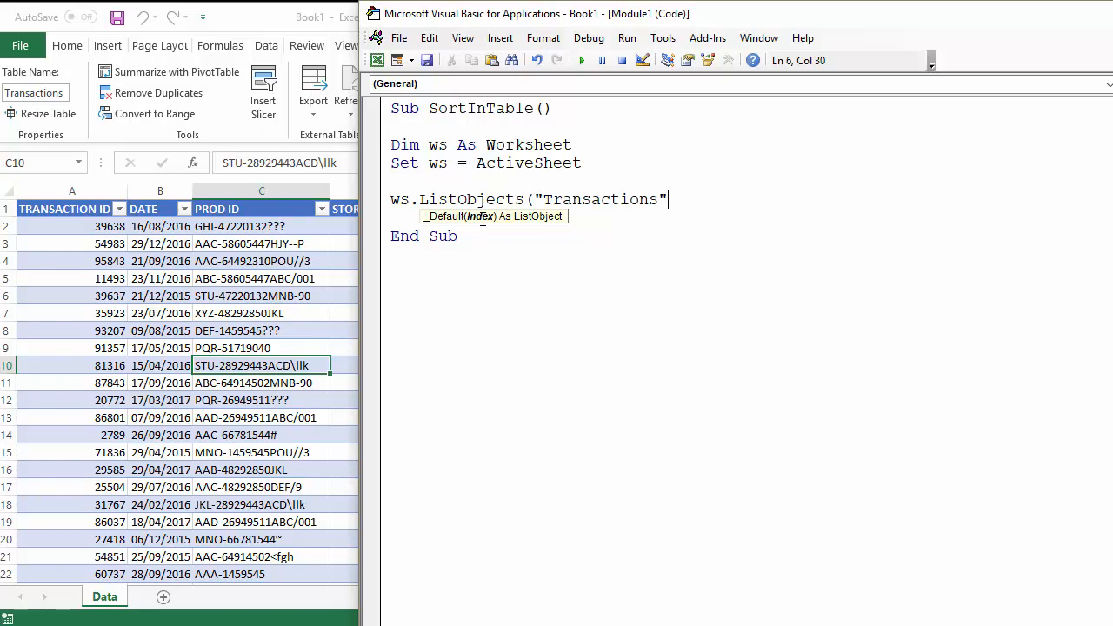
type(").s")
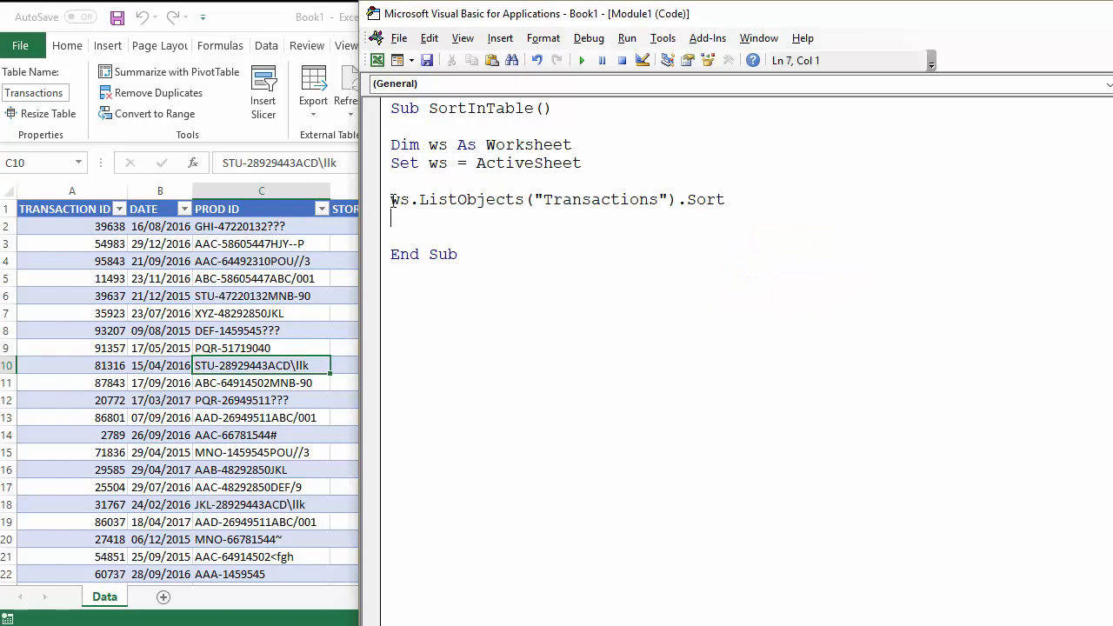
Step: Wrap the Sort reference in a With block containing .SortFields.Clear and a second .SortFields line
type("wi")
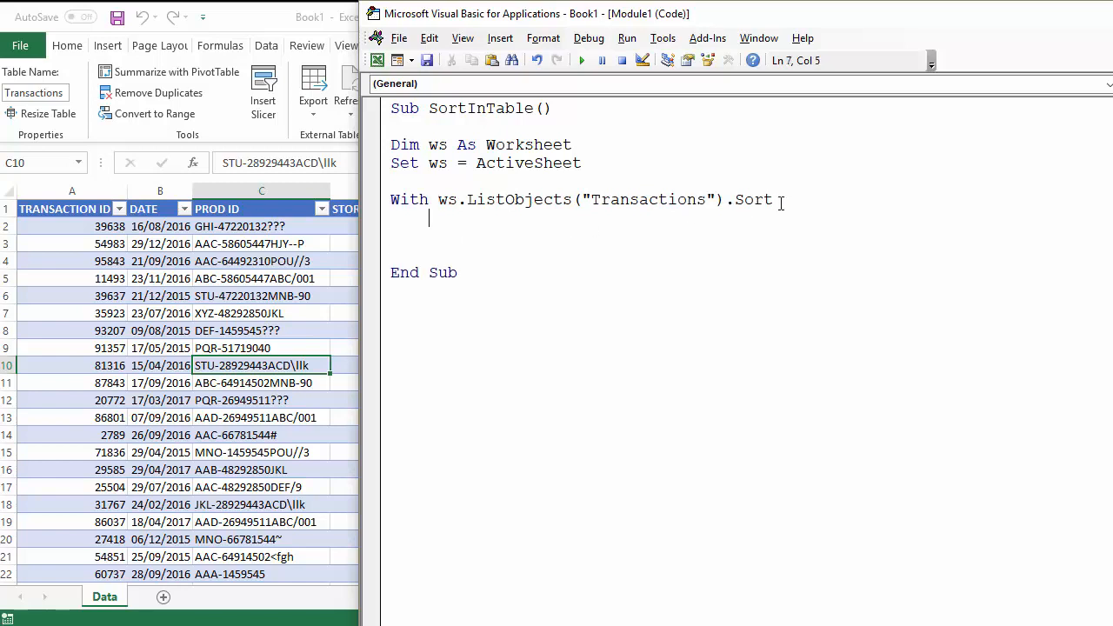
type(".sortf")
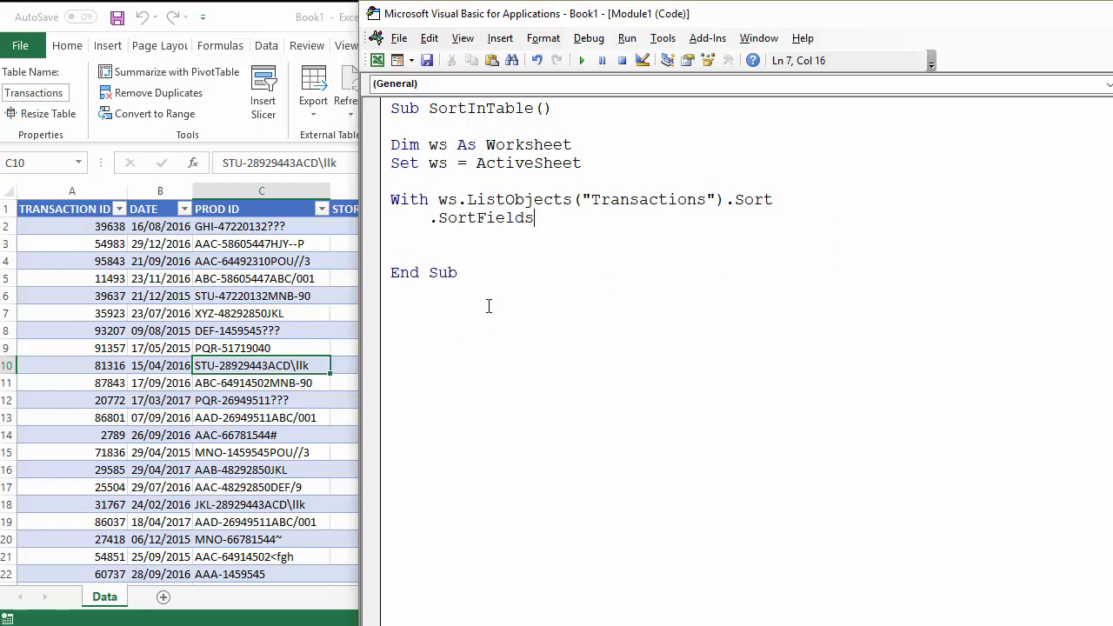
mouse_move(708, 299)
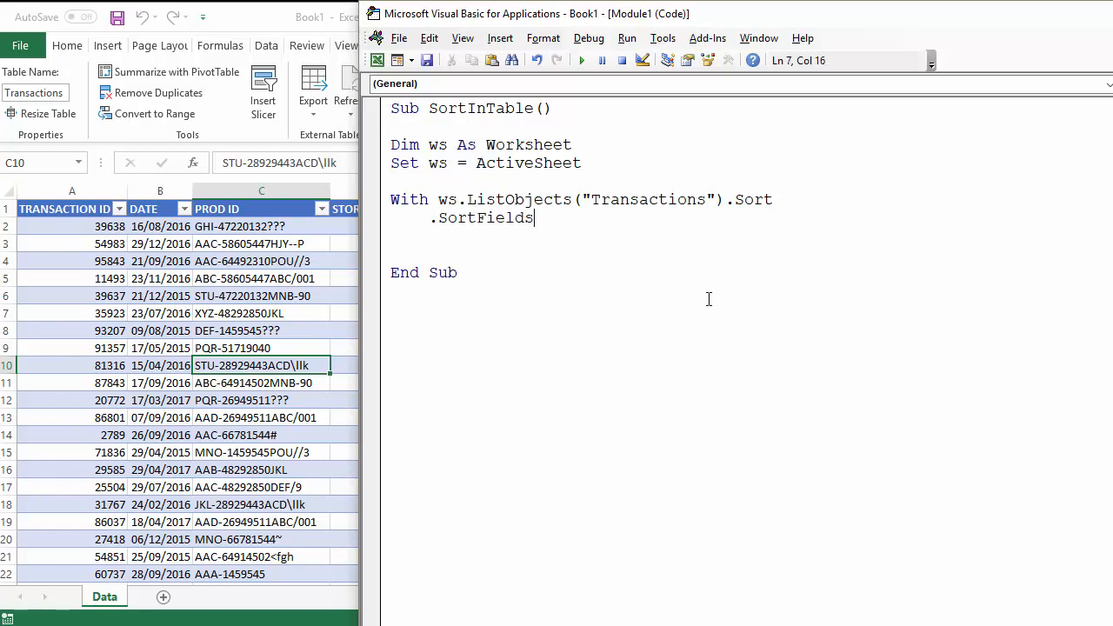
type("c")
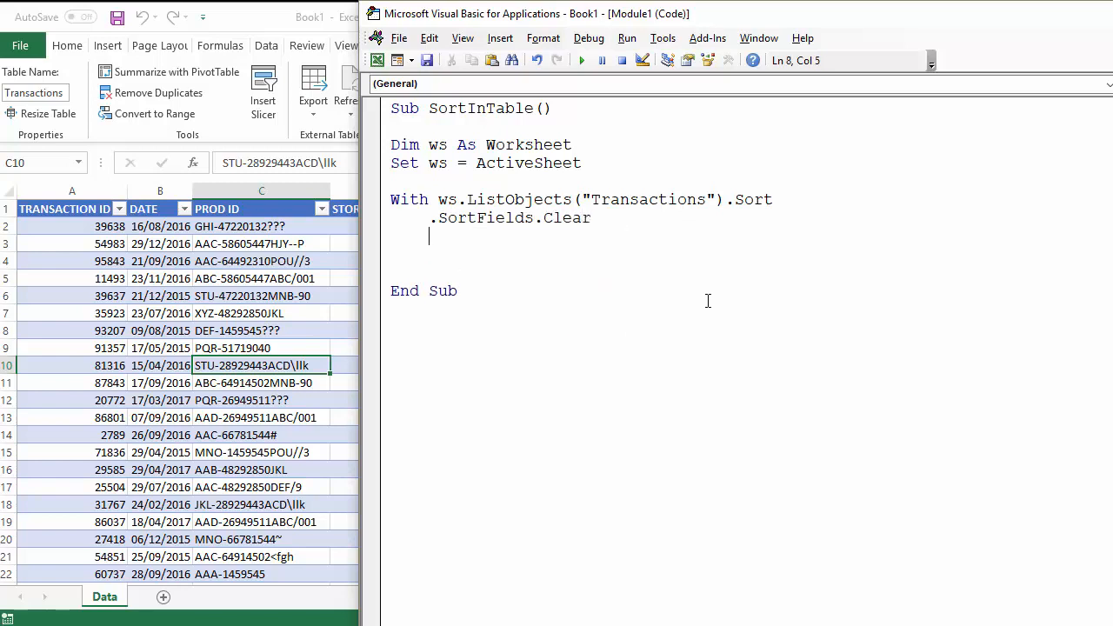
type(".sortFields")
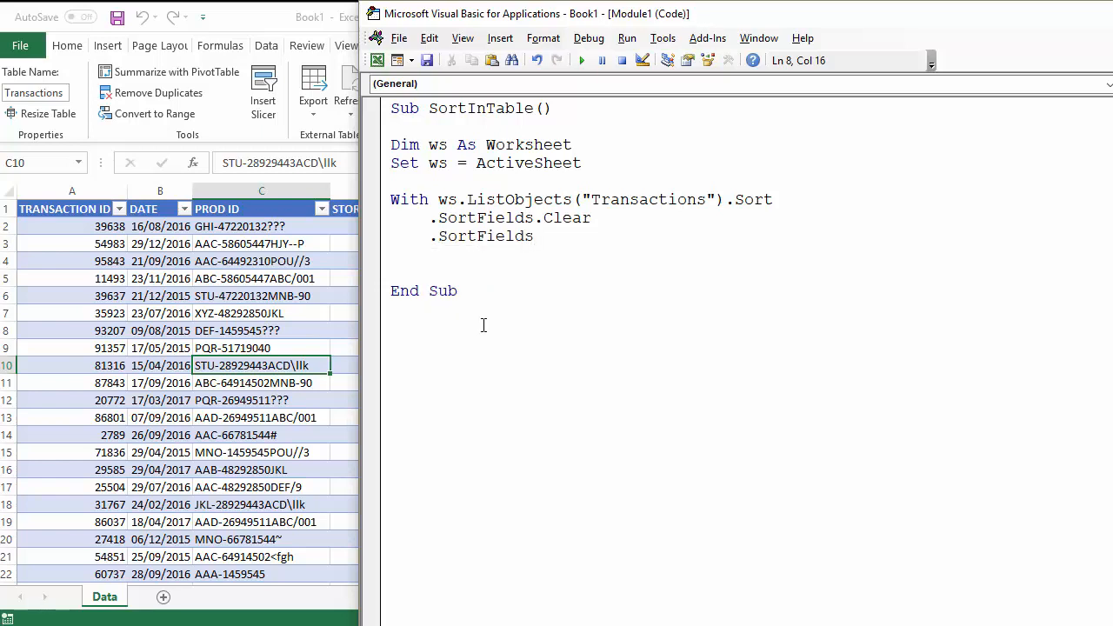
Step: Write .SortFields.Add Key:=Range("Transactions[DATE]") for the DATE column
type("add")
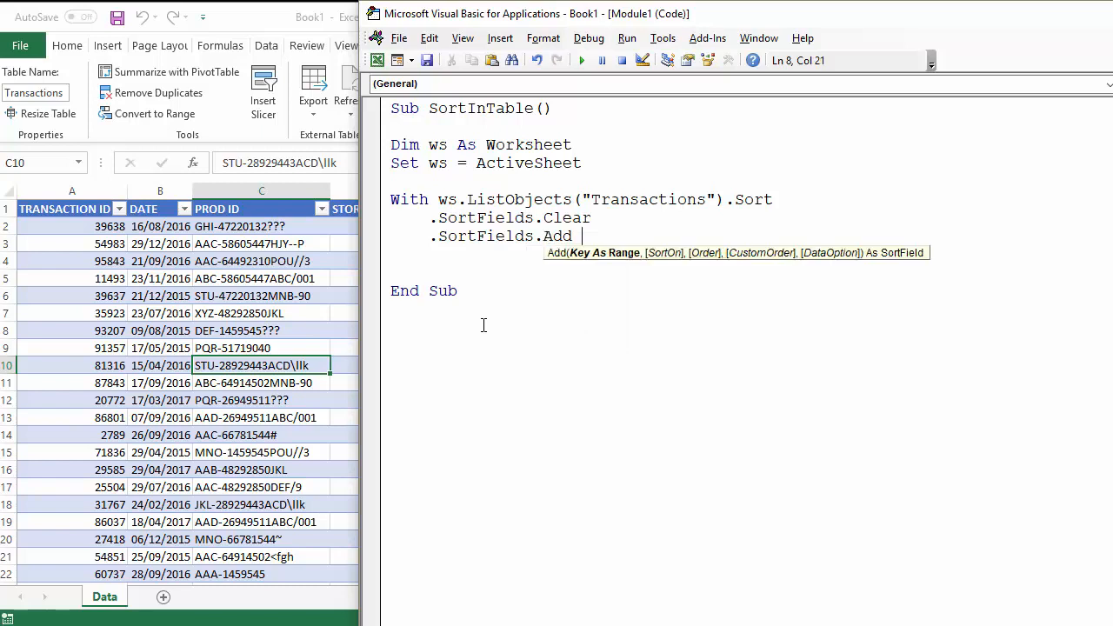
type("key")
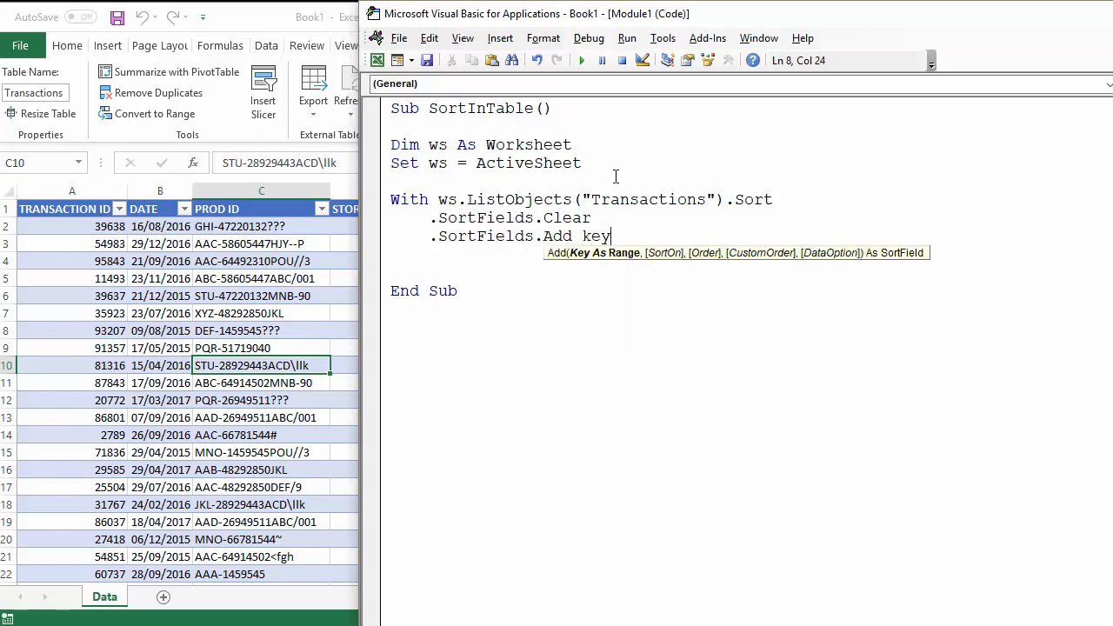
mouse_move(588, 265)
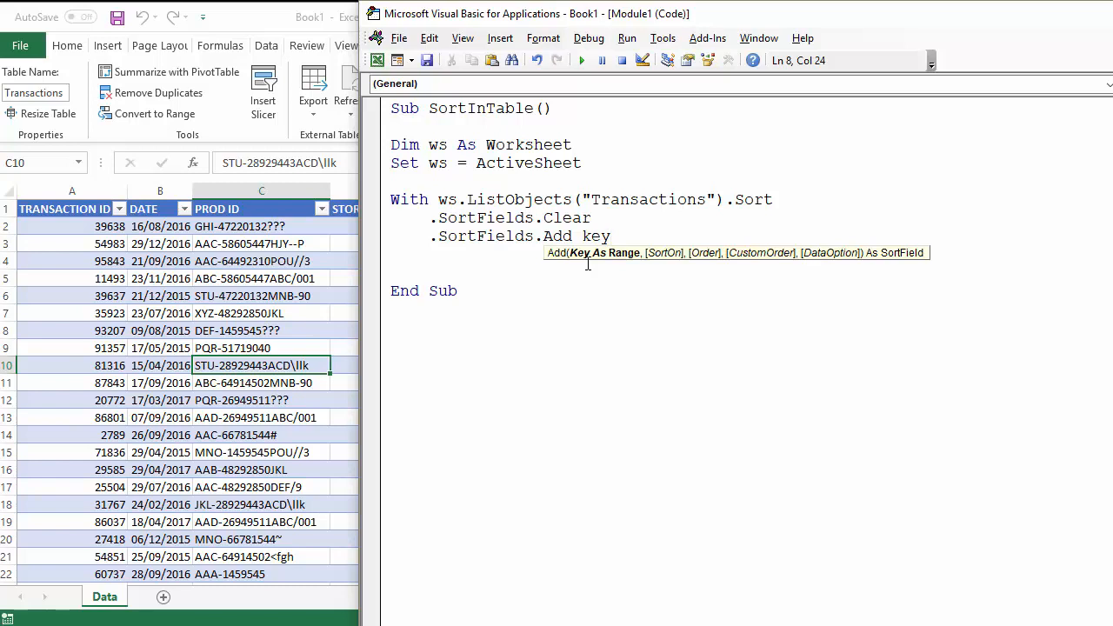
type(":=")
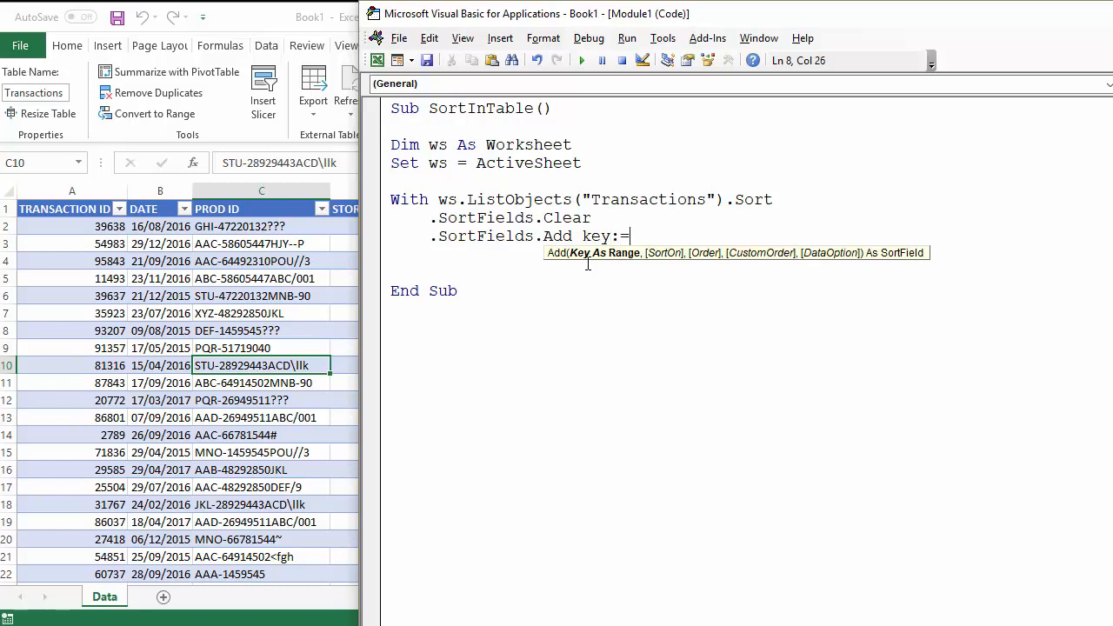
type("Range")
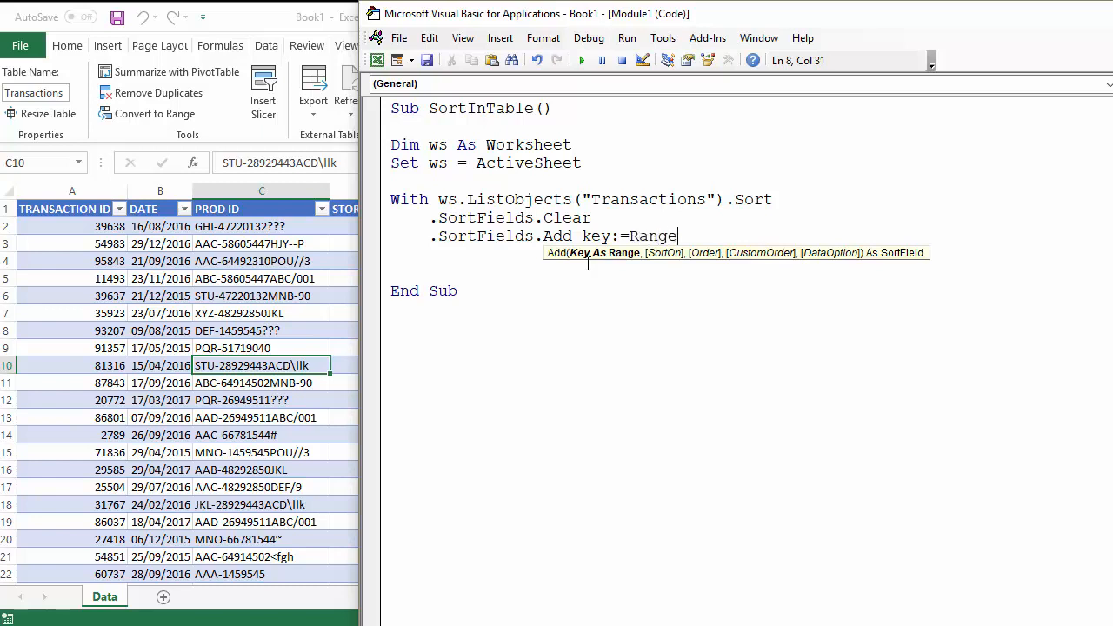
type("(")
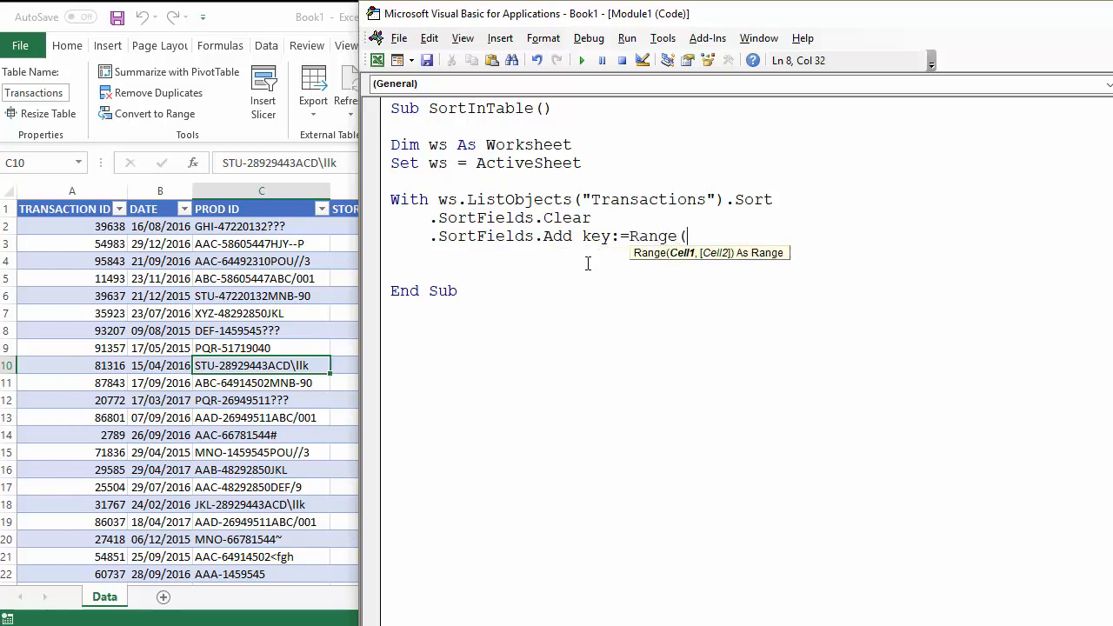
type("\"Tr")
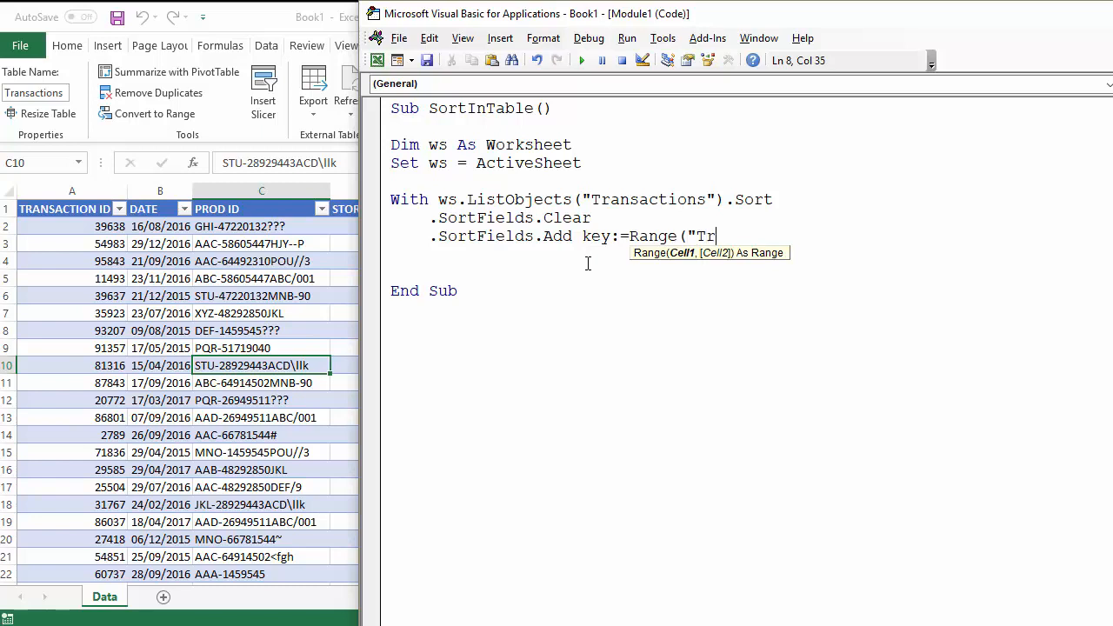
type("ansac")
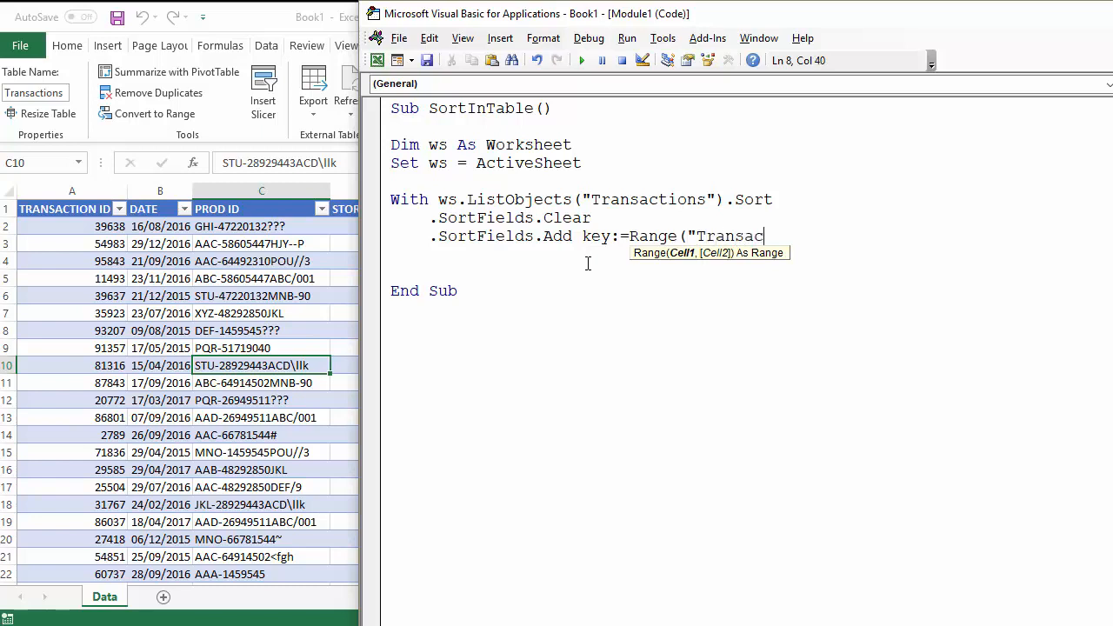
type("tion")
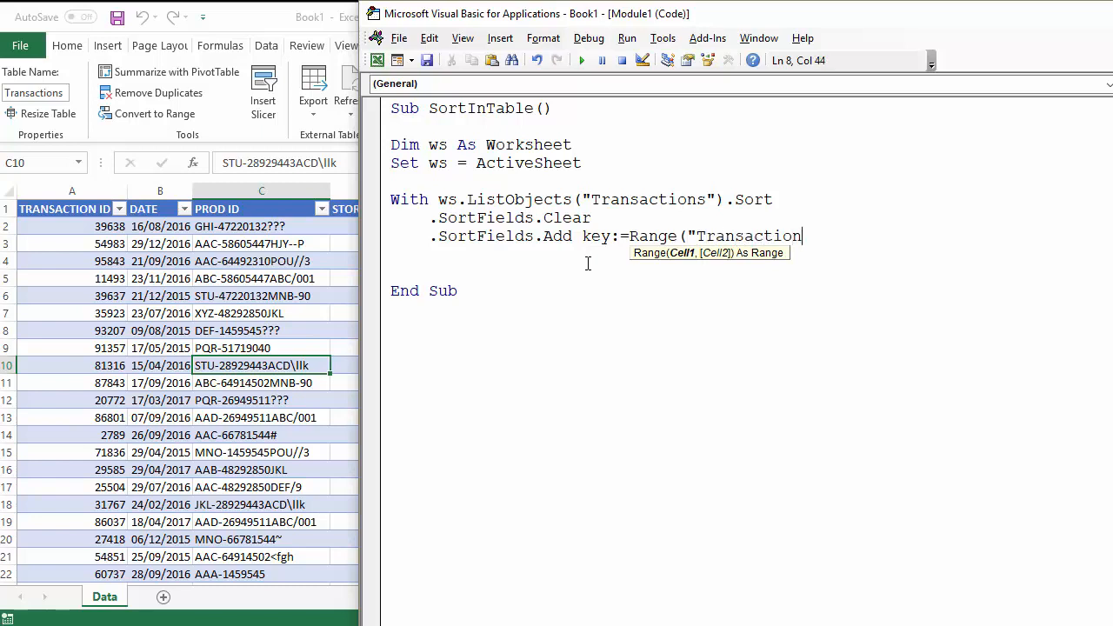
type("s[")
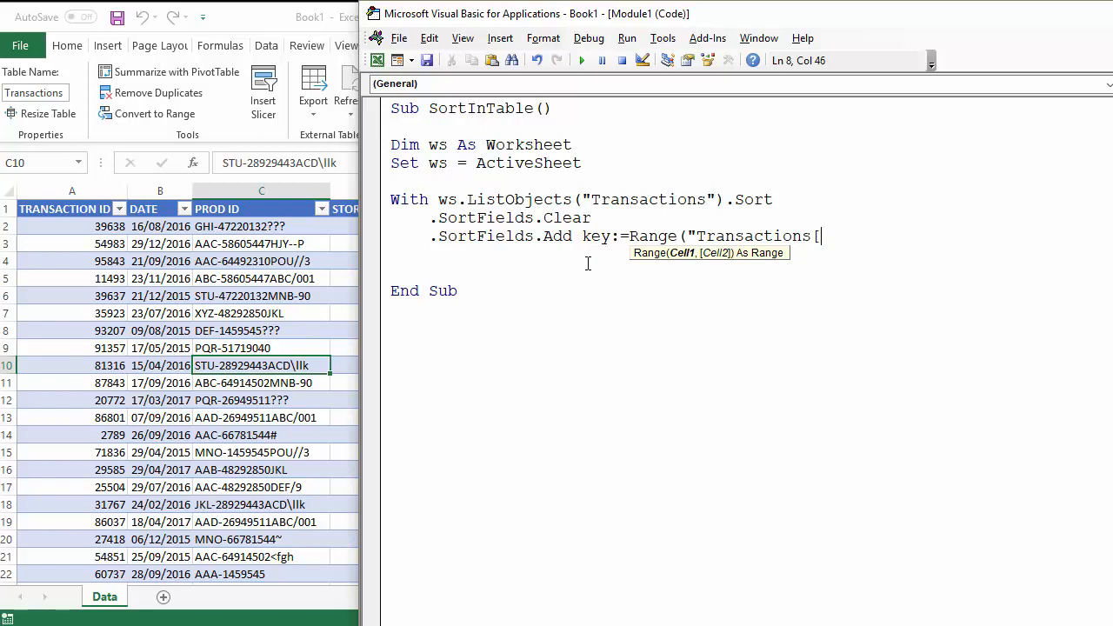
type("DATE")
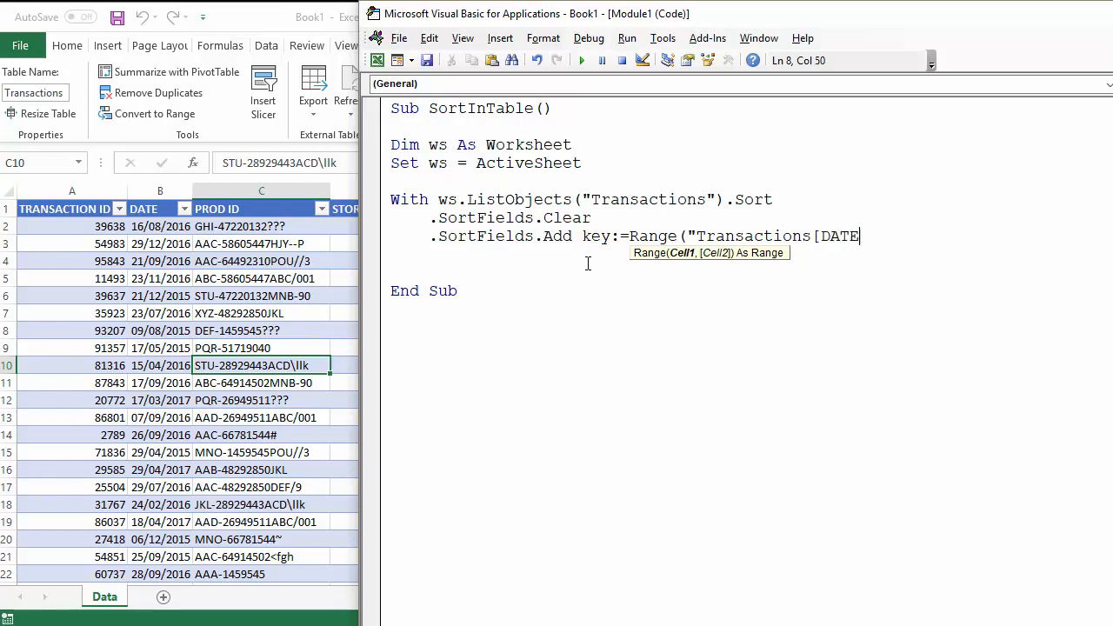
type("\"")
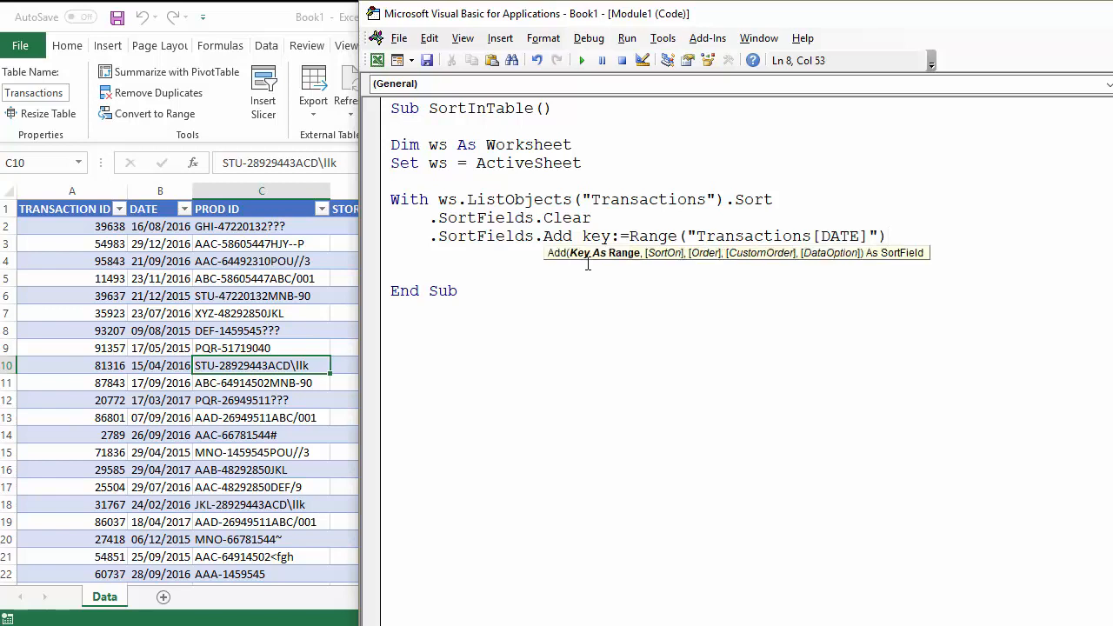
Step: Add Order:=xlDescending to the sort field, correcting the mistyped constant
type(", o")
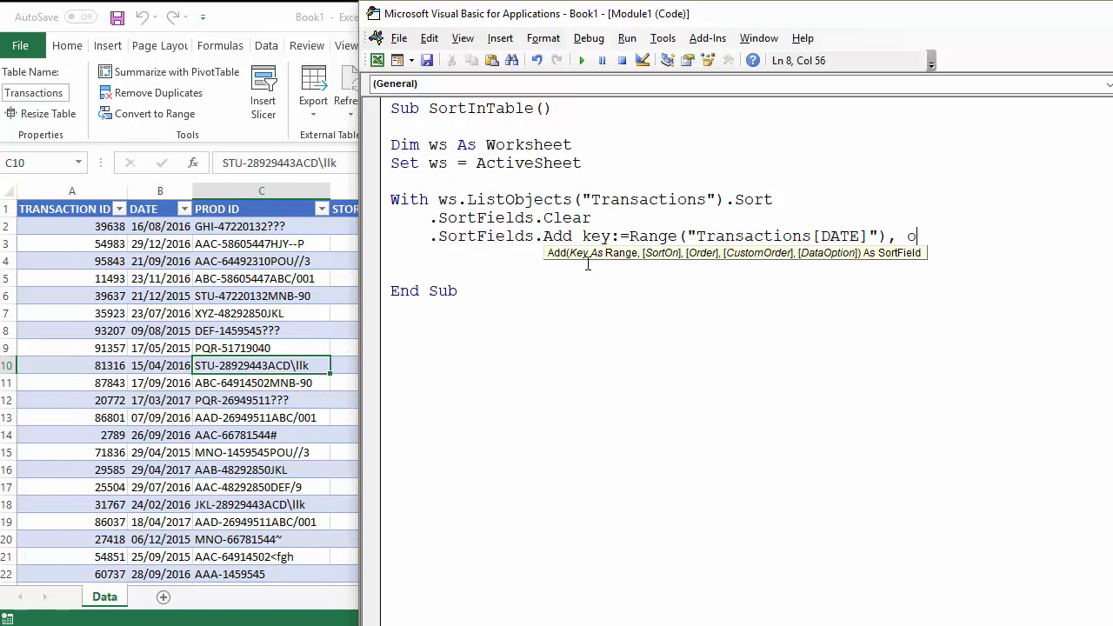
type("rder:=")
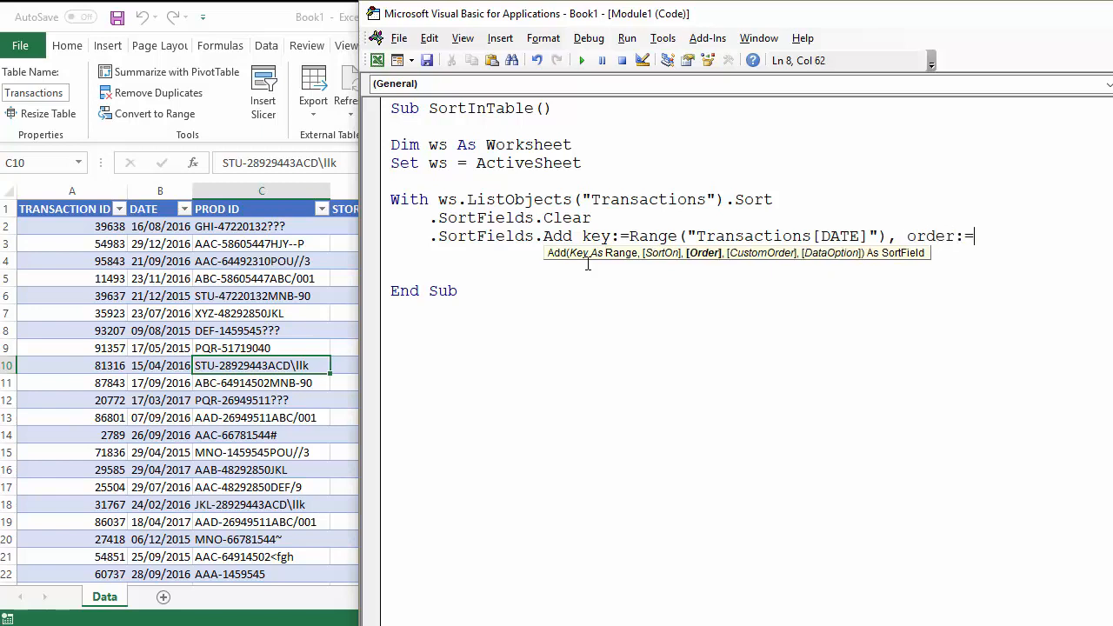
type("xldescedni")
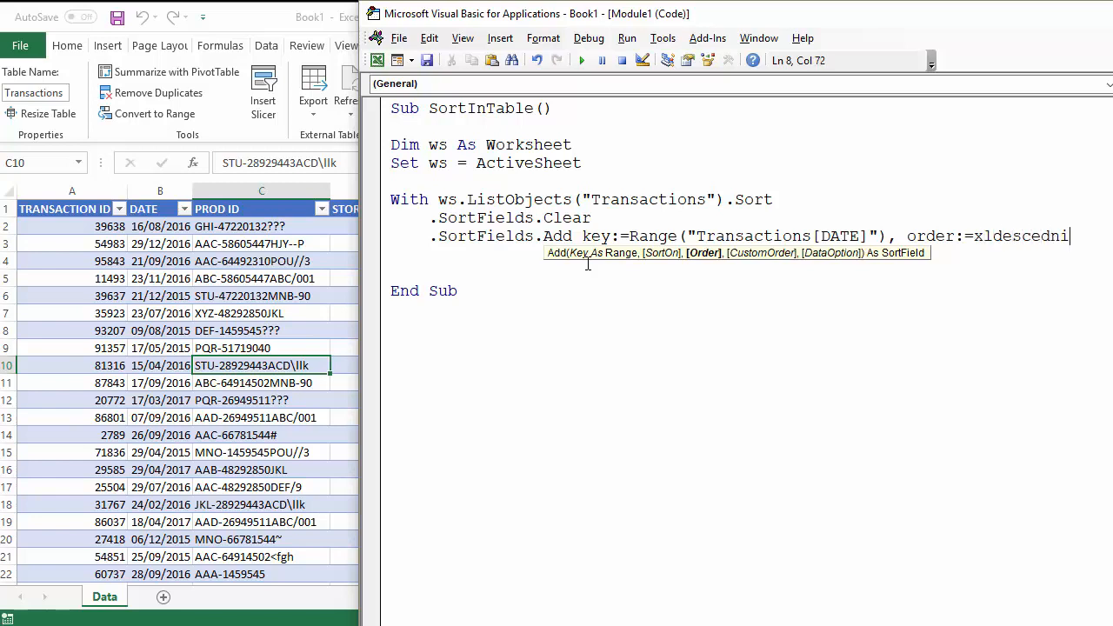
key("BackSpace")
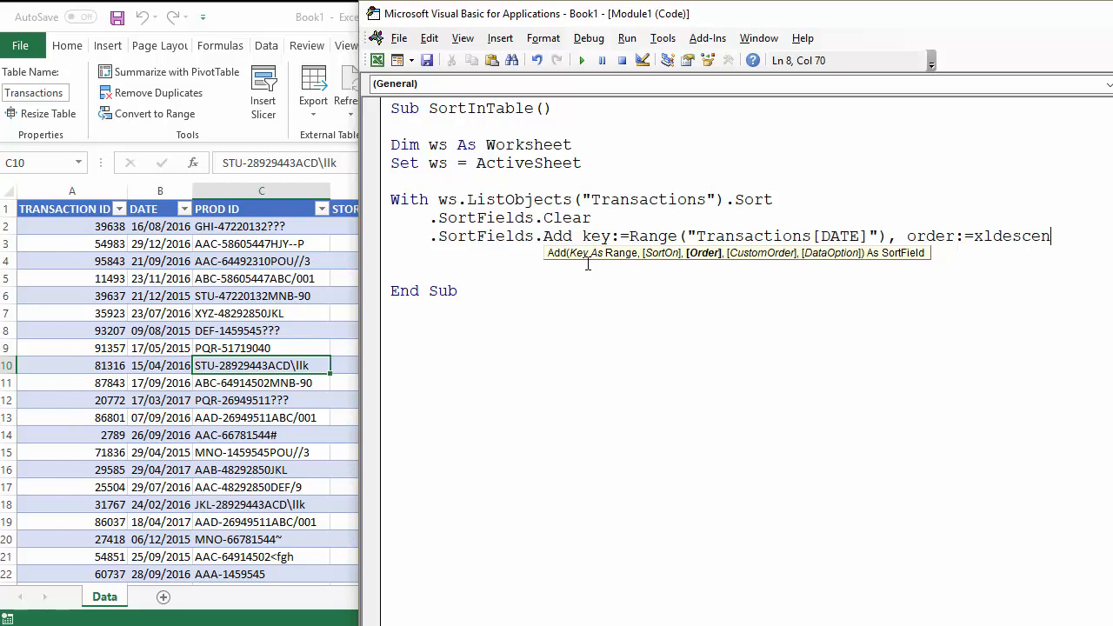
type("ding")
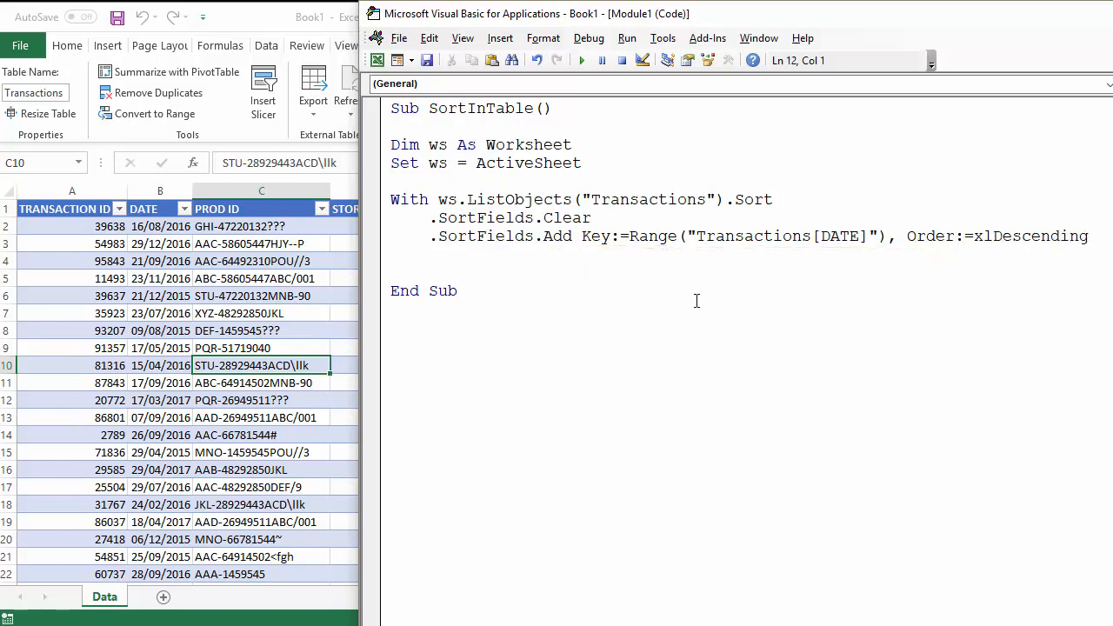
left_click(1087, 236)
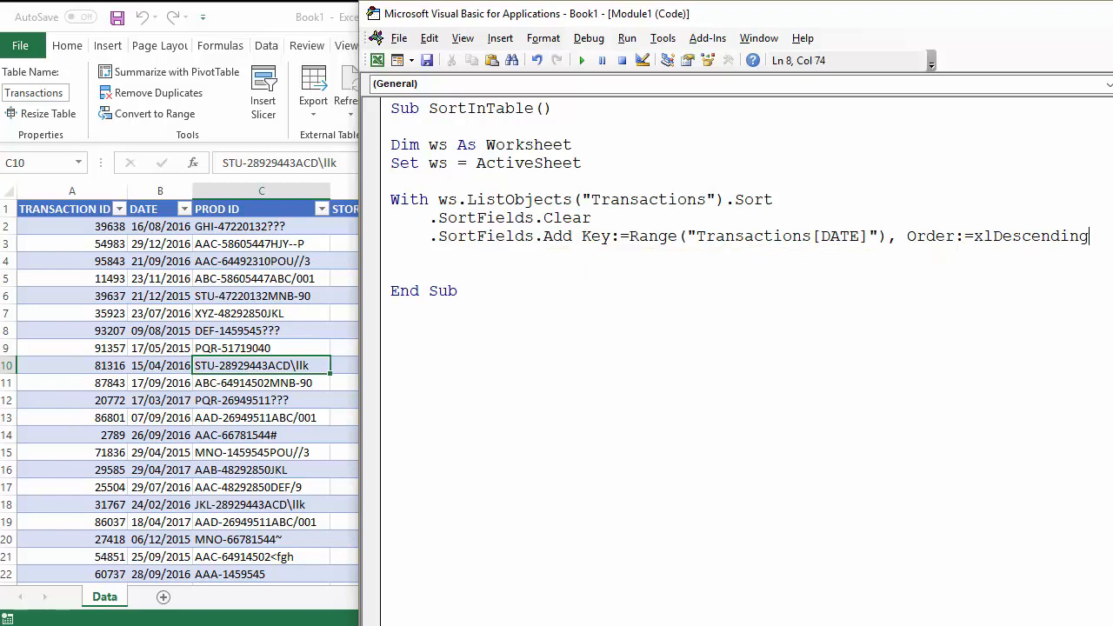
Step: Add .Apply to run the sort and begin the End With line
type(".")
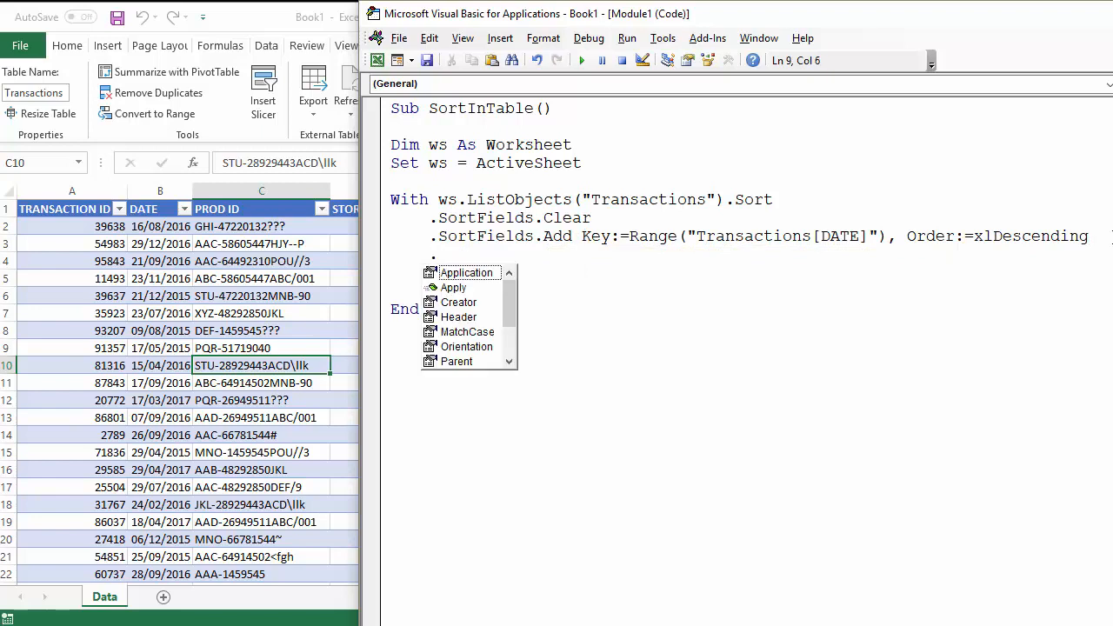
type(".apply")
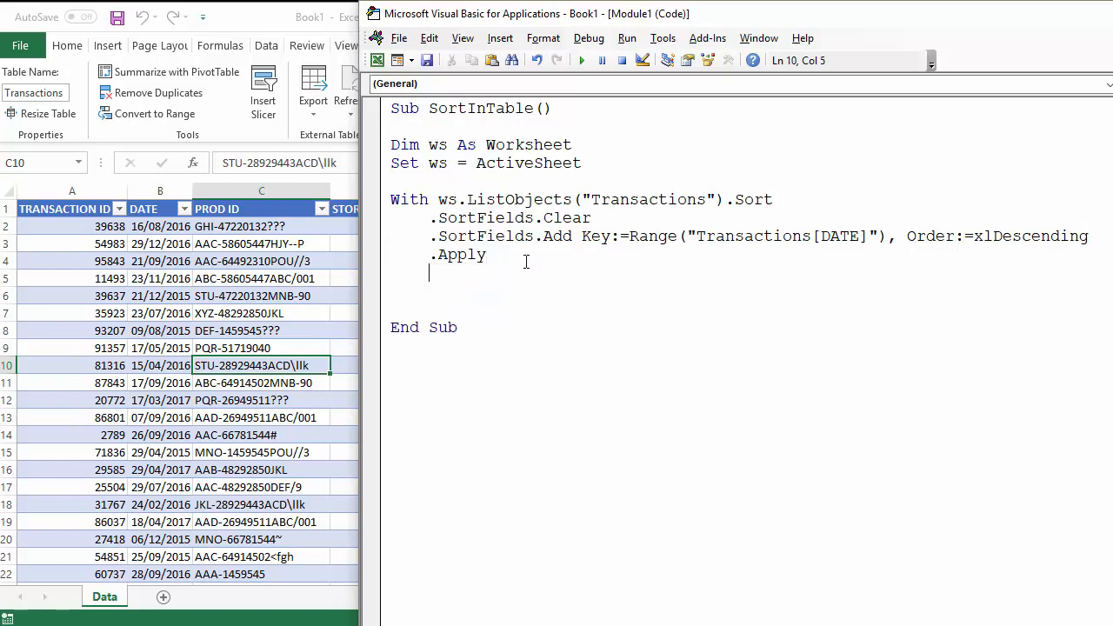
type("End wi")
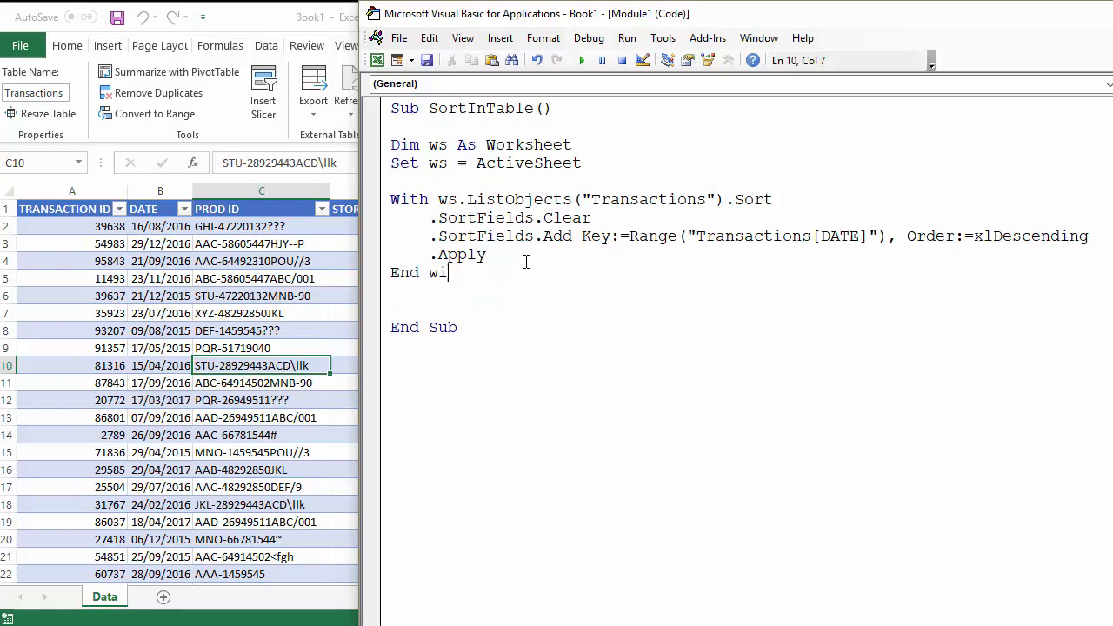